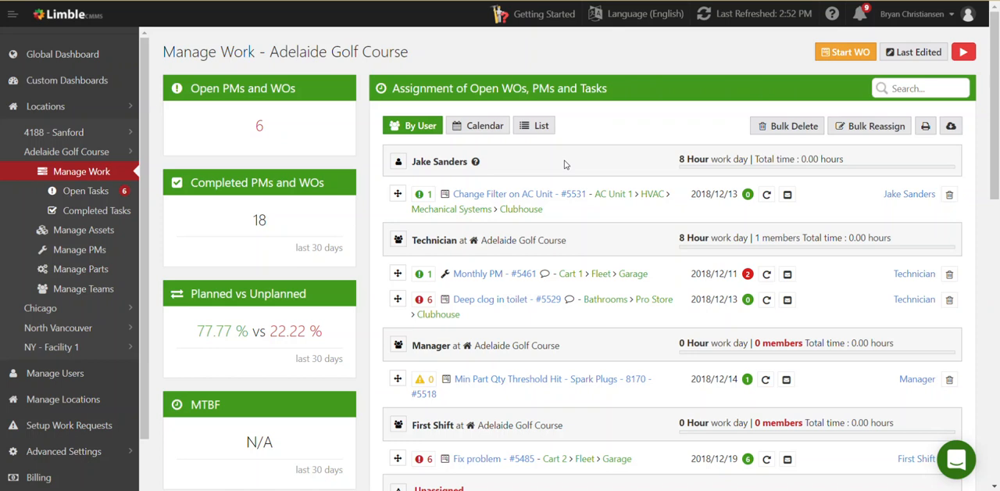
{"action": "mouse_move", "coordinate": [519, 274]}
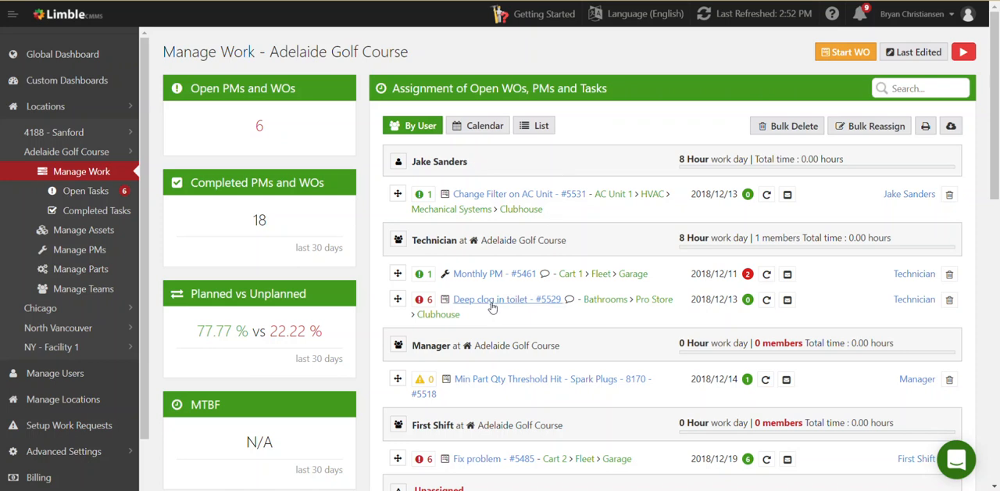
- Open the 'Deep clog in toilet - #5529' work order from the Manage Work list
{"action": "left_click", "coordinate": [490, 298]}
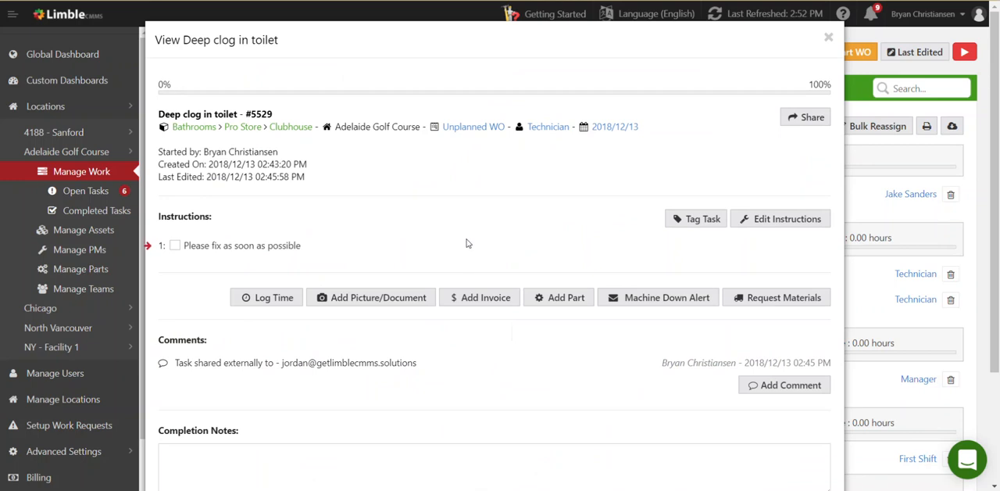
{"action": "mouse_move", "coordinate": [805, 116]}
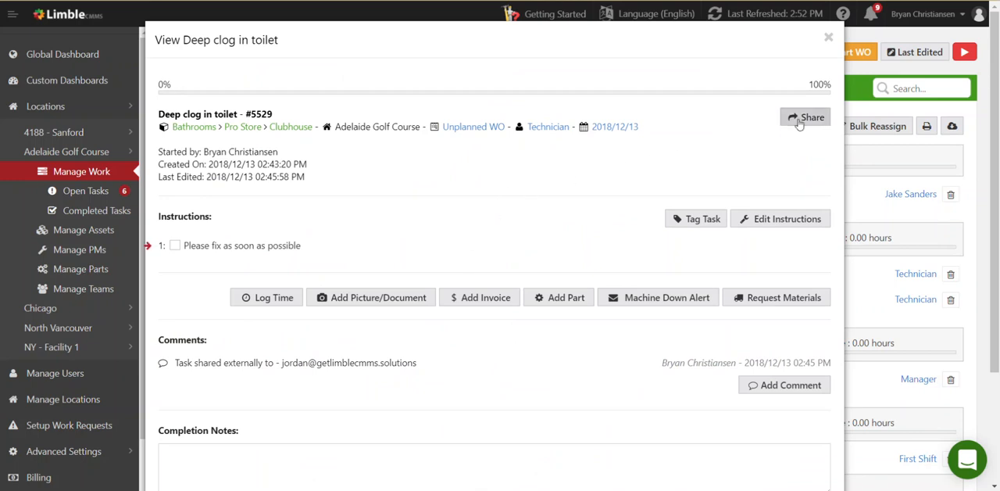
{"action": "left_click", "coordinate": [804, 117]}
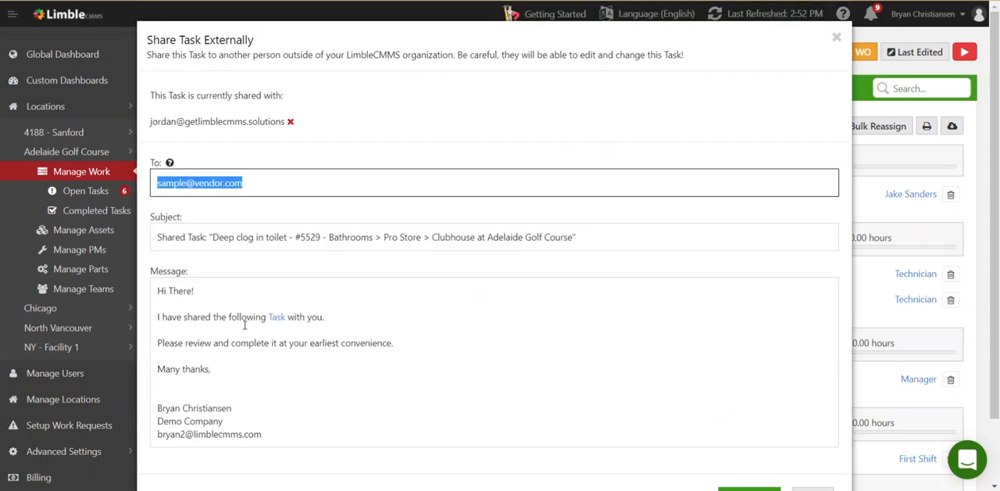
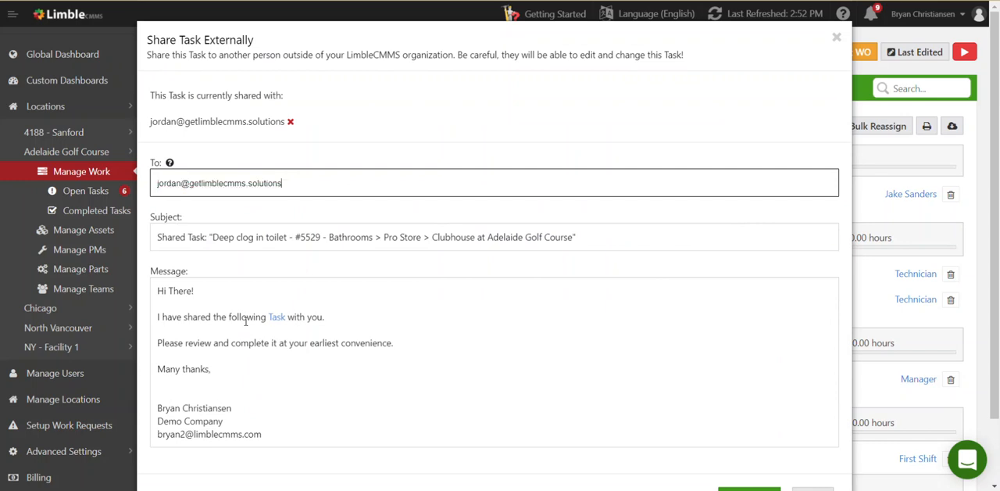
{"action": "scroll", "scroll_direction": "down", "scroll_amount": 3}
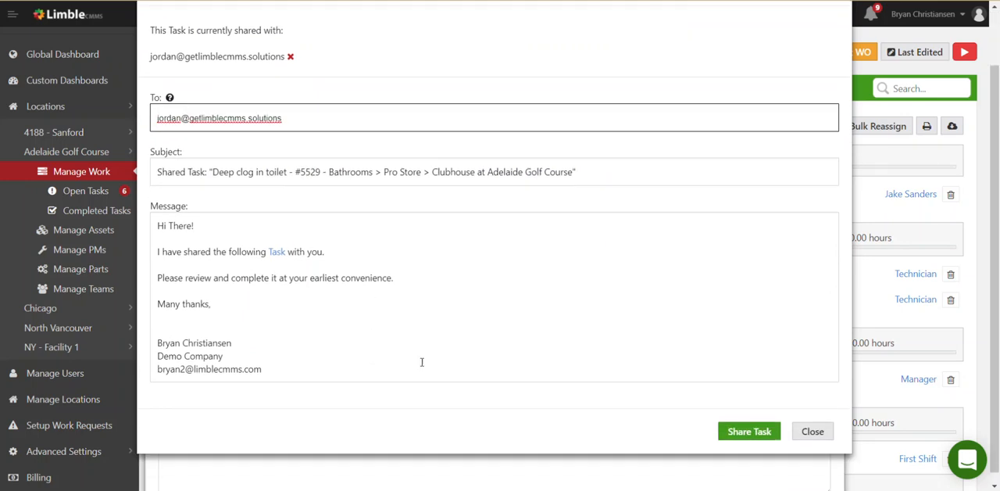
{"action": "left_click", "coordinate": [748, 431]}
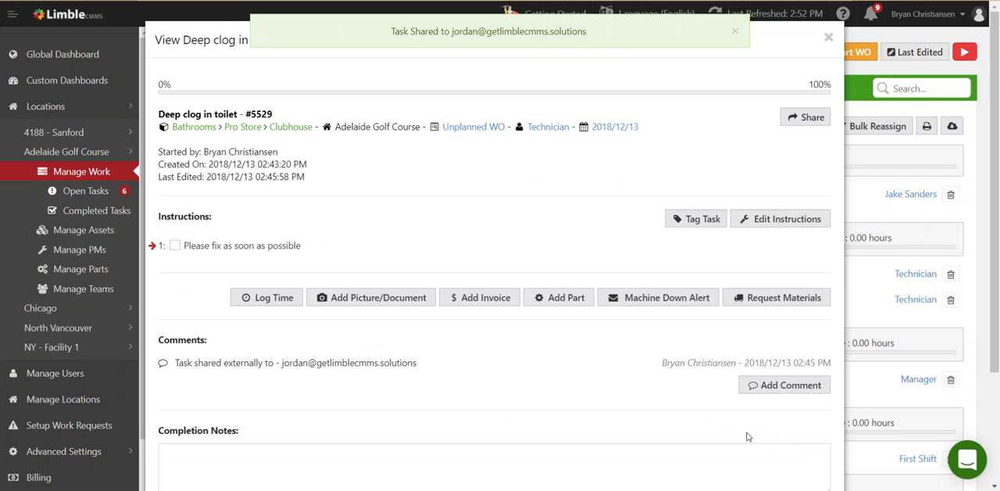
{"action": "left_click", "coordinate": [734, 31]}
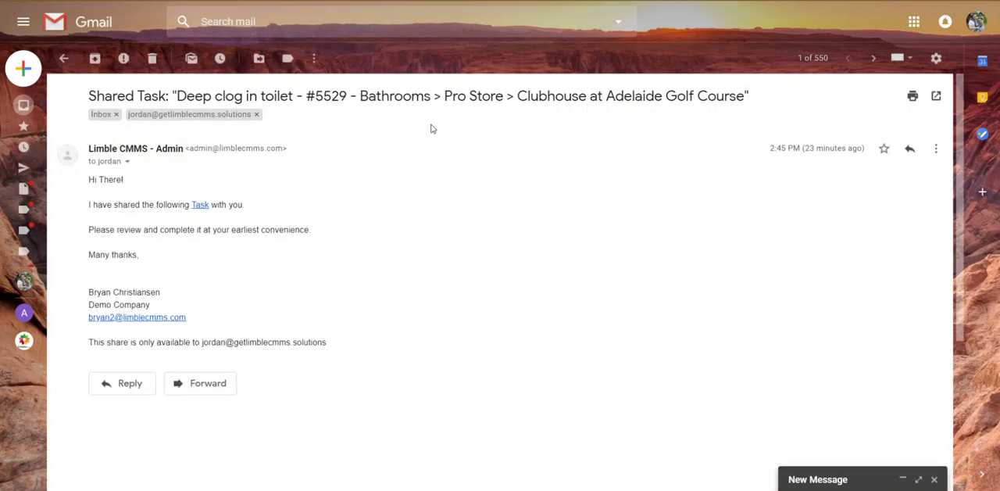
{"action": "mouse_move", "coordinate": [201, 205]}
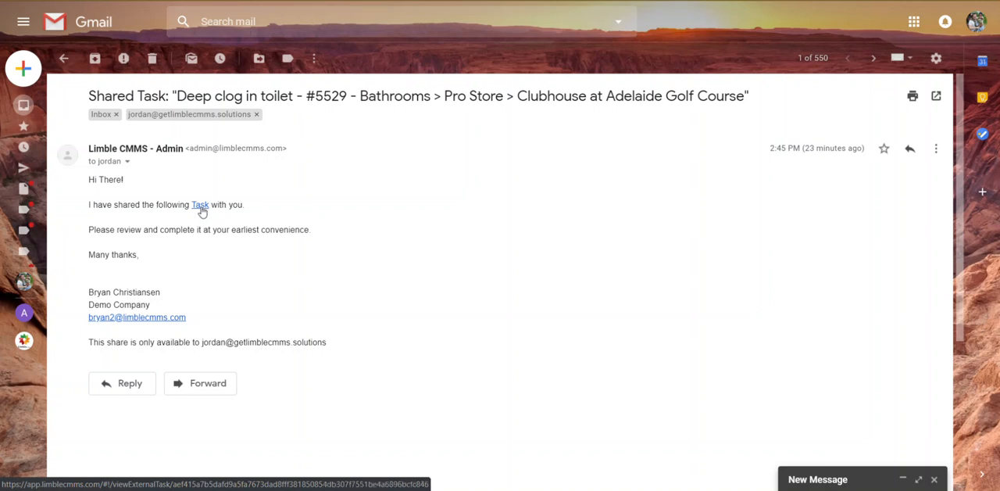
- Follow the Task link in the Shared Task email to open #5529
{"action": "left_click", "coordinate": [201, 204]}
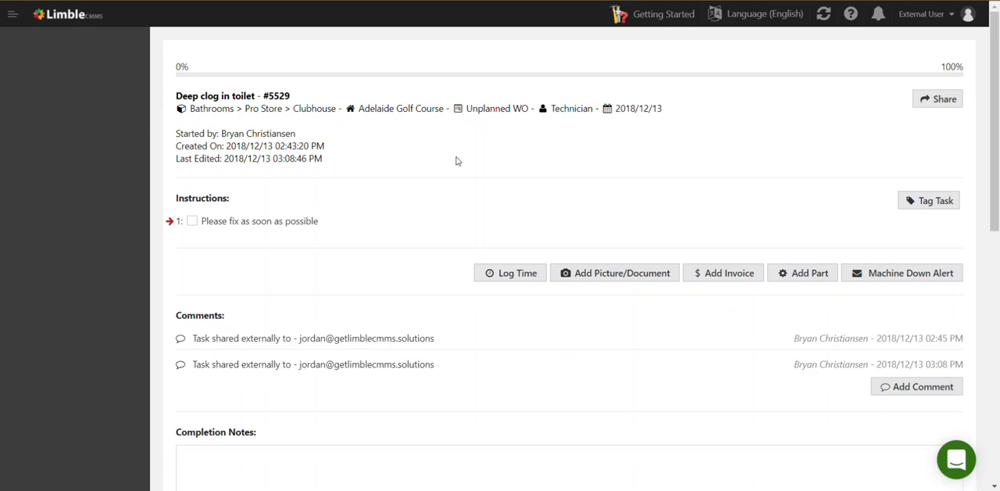
{"action": "mouse_move", "coordinate": [206, 227]}
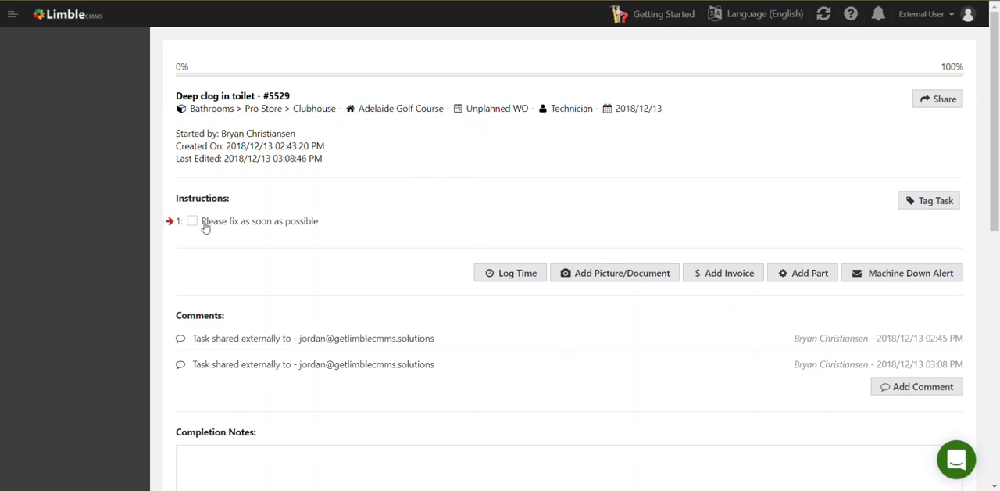
- Check off 'Please fix as soon as possible' to reach 100% progress
{"action": "left_click", "coordinate": [193, 220]}
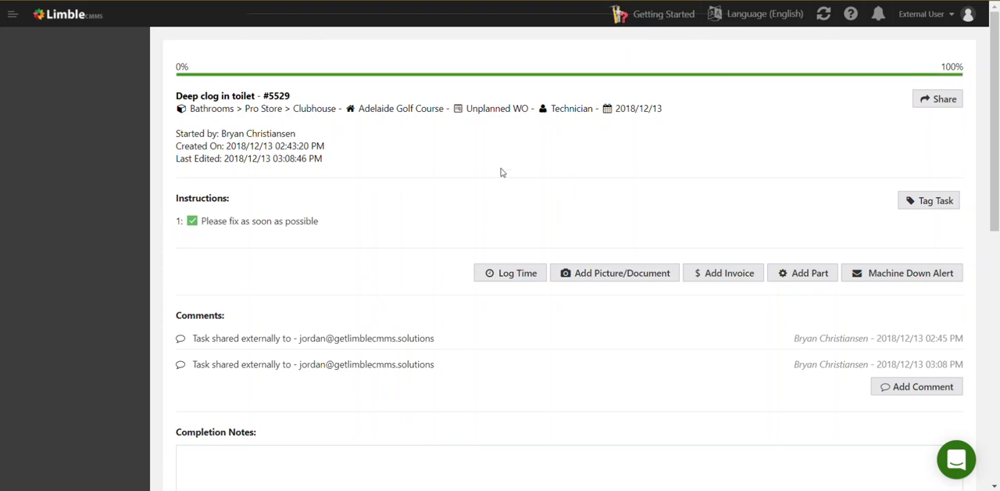
{"action": "mouse_move", "coordinate": [723, 273]}
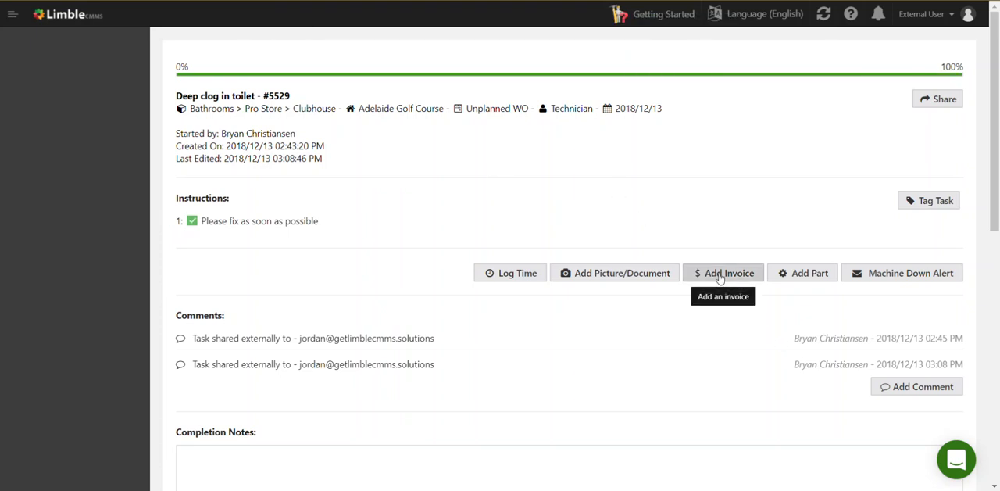
{"action": "mouse_move", "coordinate": [459, 304]}
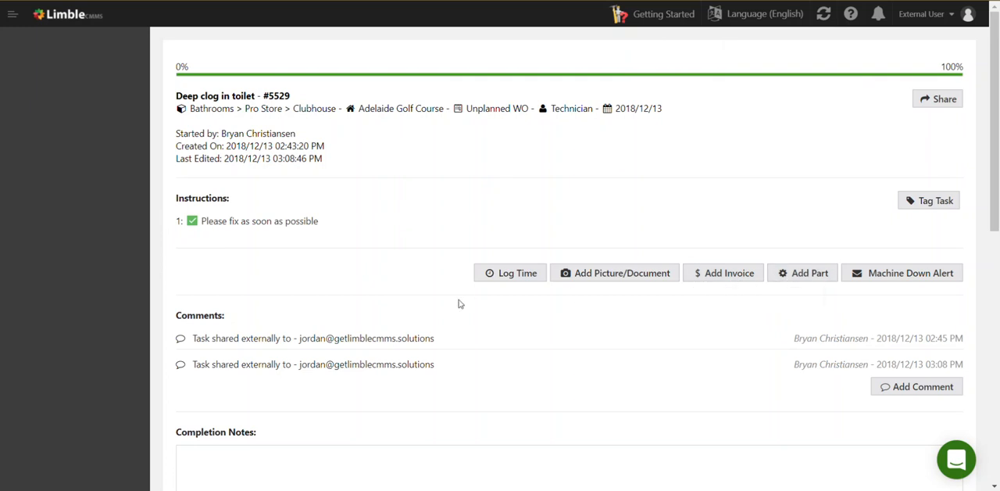
{"action": "mouse_move", "coordinate": [545, 342]}
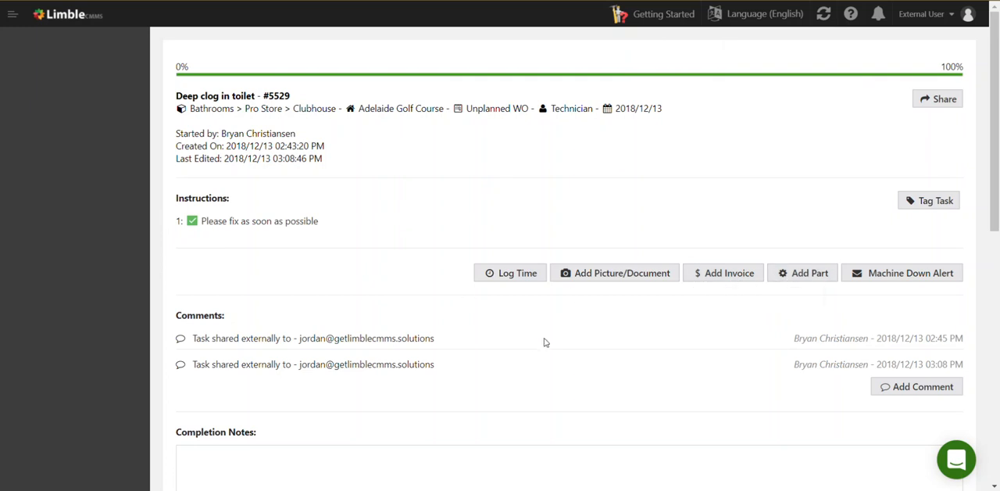
{"action": "scroll", "scroll_direction": "down", "scroll_amount": 3}
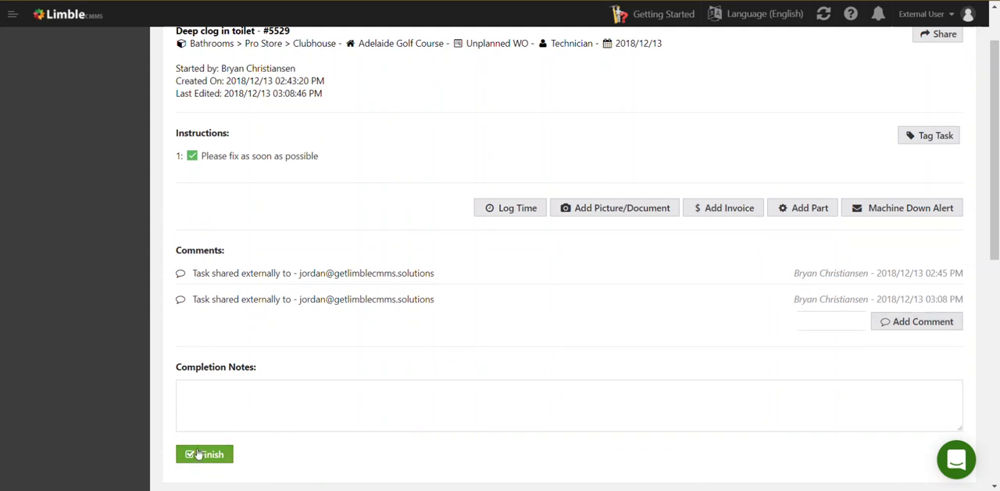
- Finish the shared task and confirm in the Finish Task dialog
{"action": "left_click", "coordinate": [204, 454]}
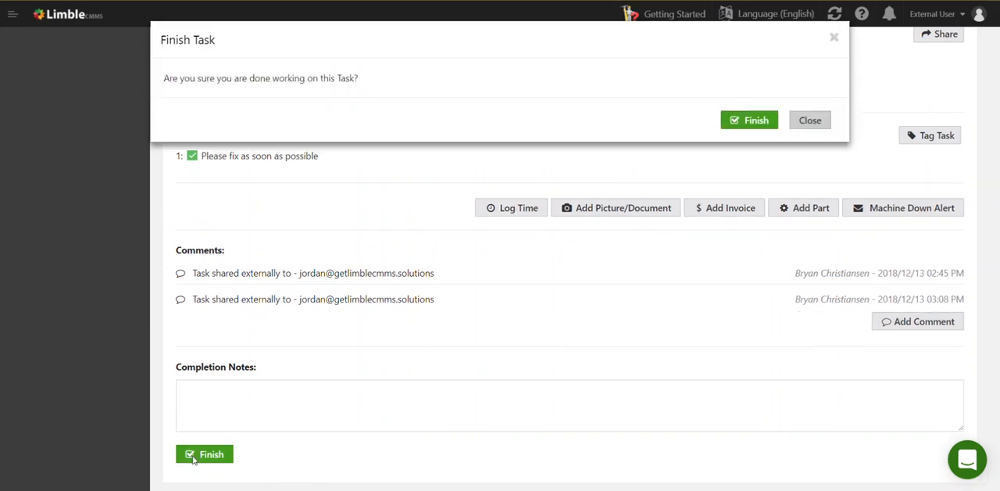
{"action": "left_click", "coordinate": [748, 120]}
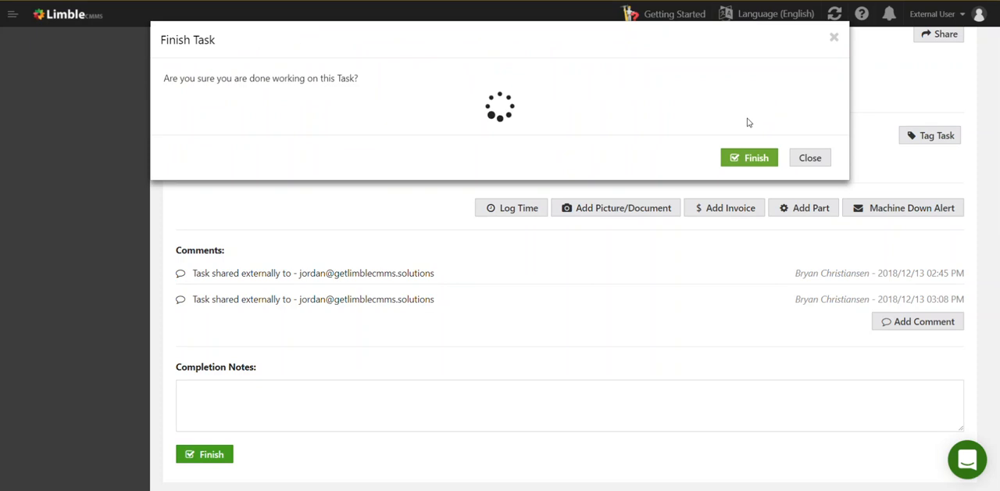
{"action": "left_click", "coordinate": [749, 157]}
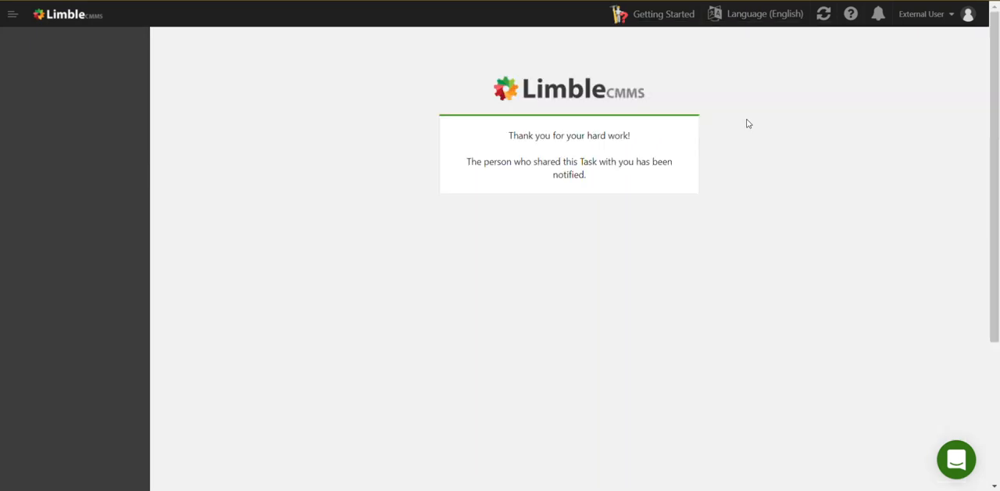
{"action": "mouse_move", "coordinate": [646, 171]}
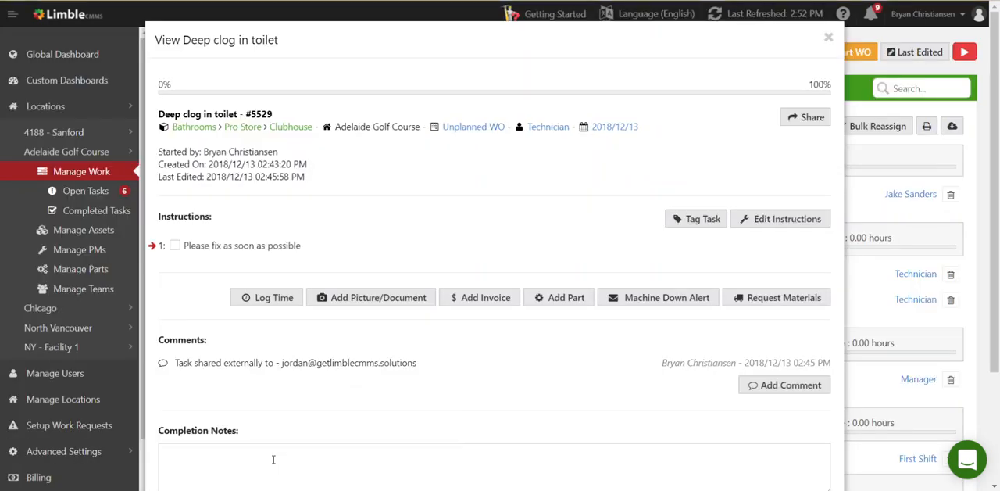
{"action": "mouse_move", "coordinate": [371, 239]}
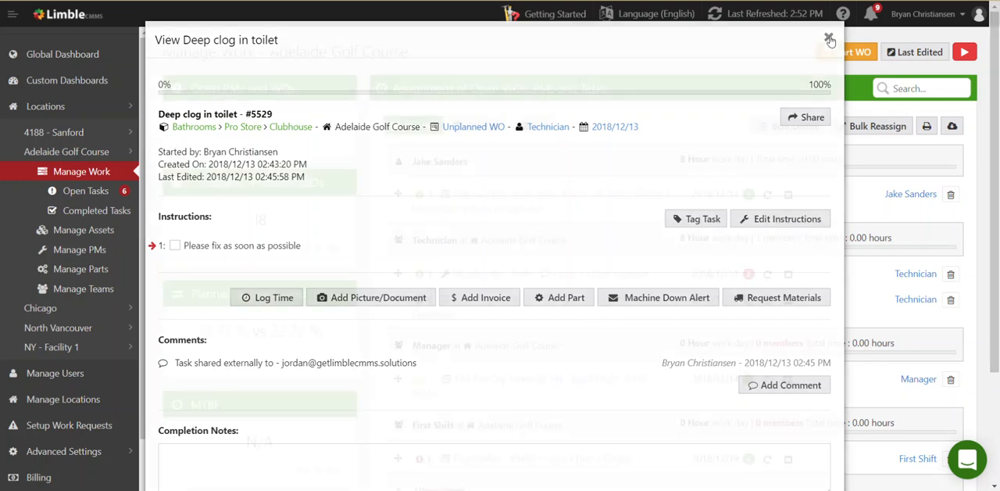
- Close and reopen 'Deep clog in toilet' to review the external user's finished checklist and comment
{"action": "left_click", "coordinate": [830, 39]}
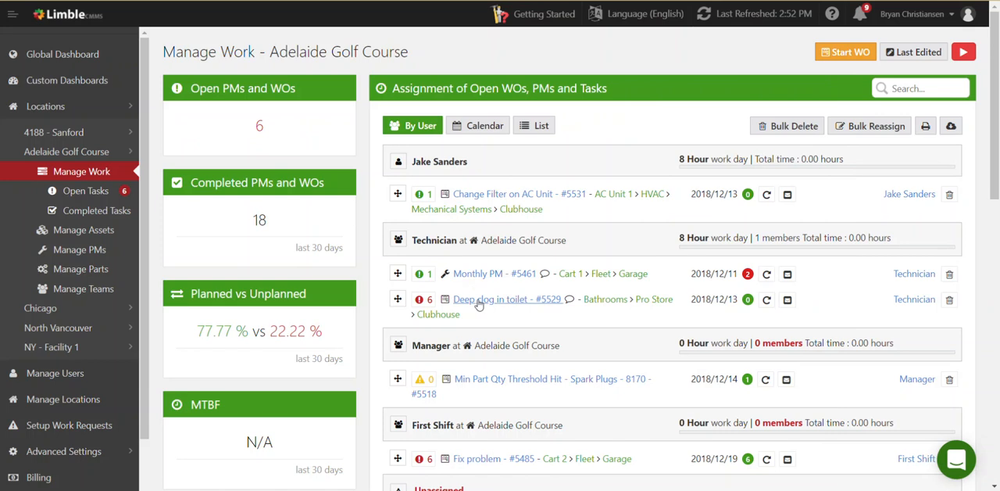
{"action": "left_click", "coordinate": [504, 298]}
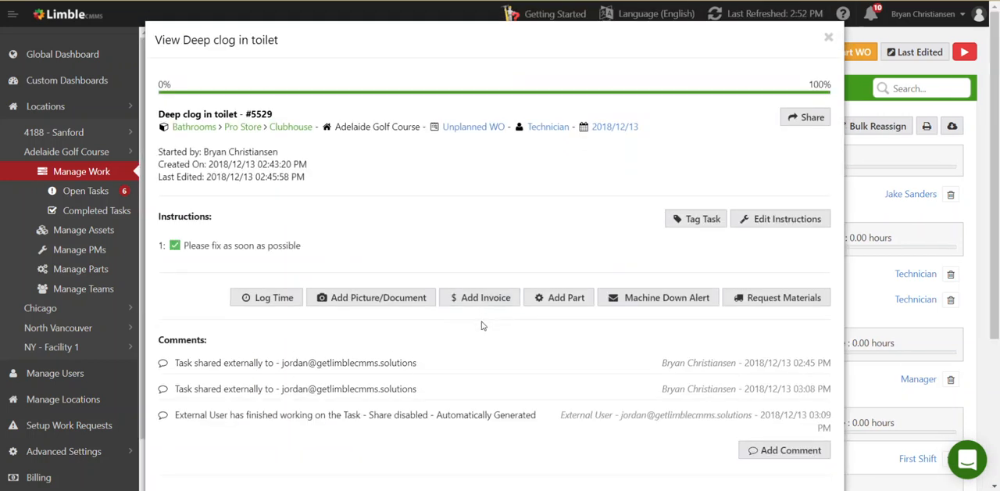
{"action": "scroll", "scroll_direction": "down", "scroll_amount": 3}
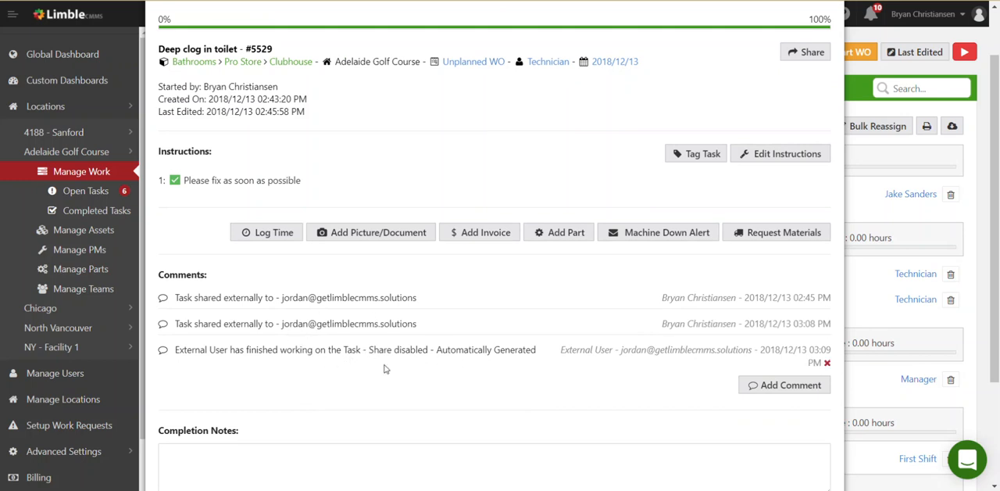
{"action": "scroll", "scroll_direction": "down", "scroll_amount": 3}
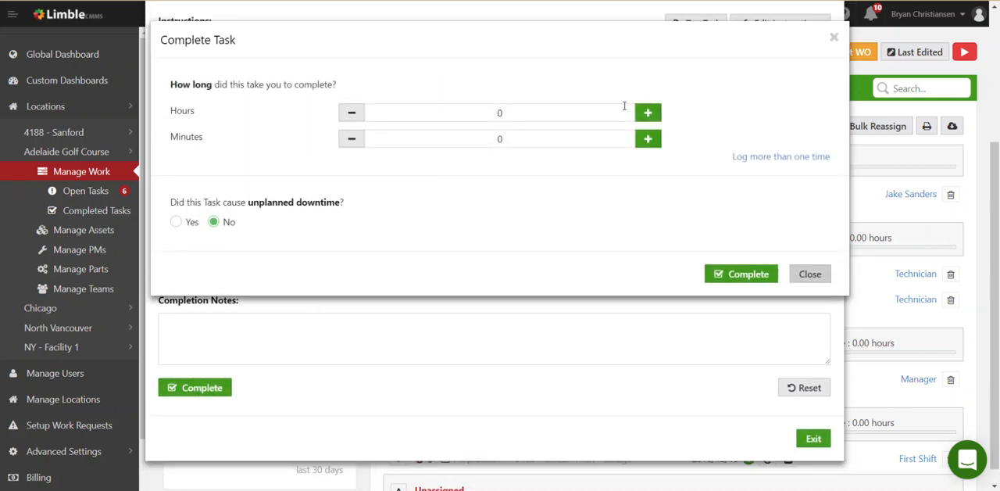
- Complete work order #5529 logging 1 hour 45 minutes, then go to Manage Users
{"action": "left_click", "coordinate": [648, 113]}
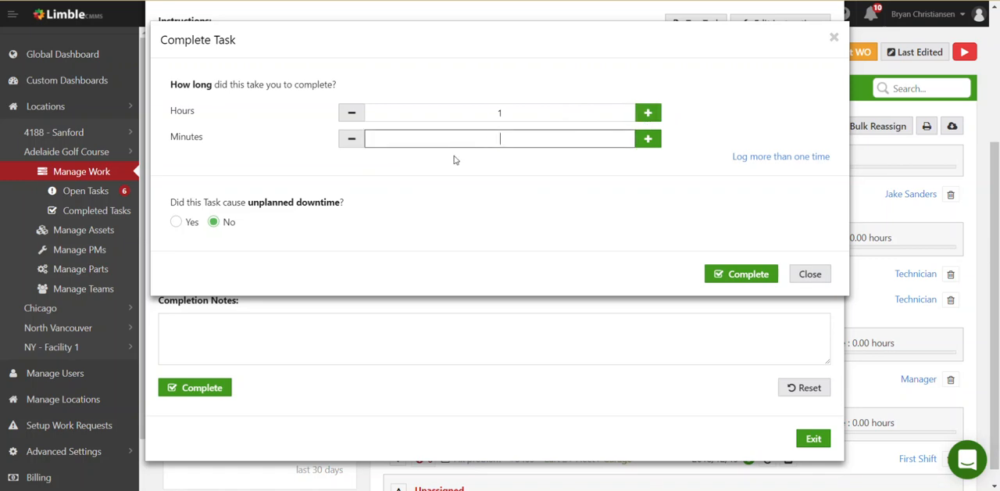
{"action": "type", "text": "45"}
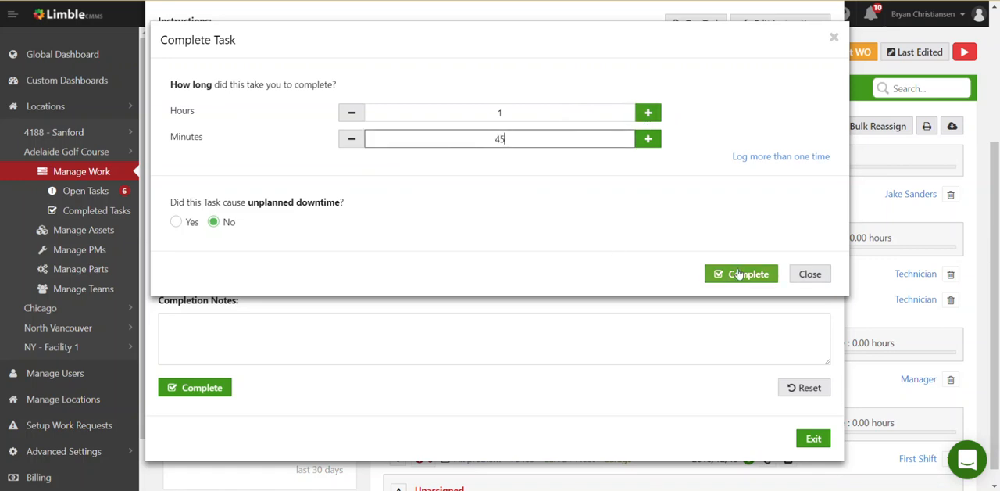
{"action": "left_click", "coordinate": [740, 273]}
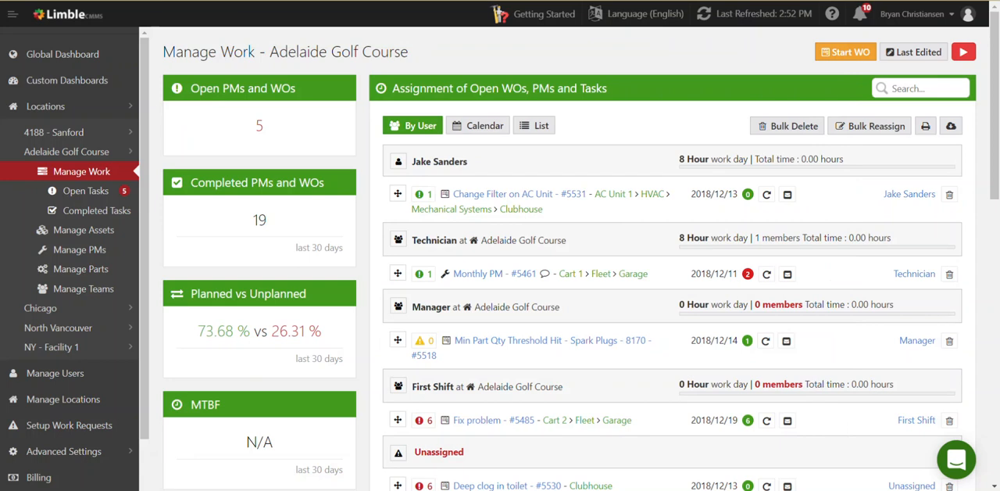
{"action": "left_click", "coordinate": [54, 373]}
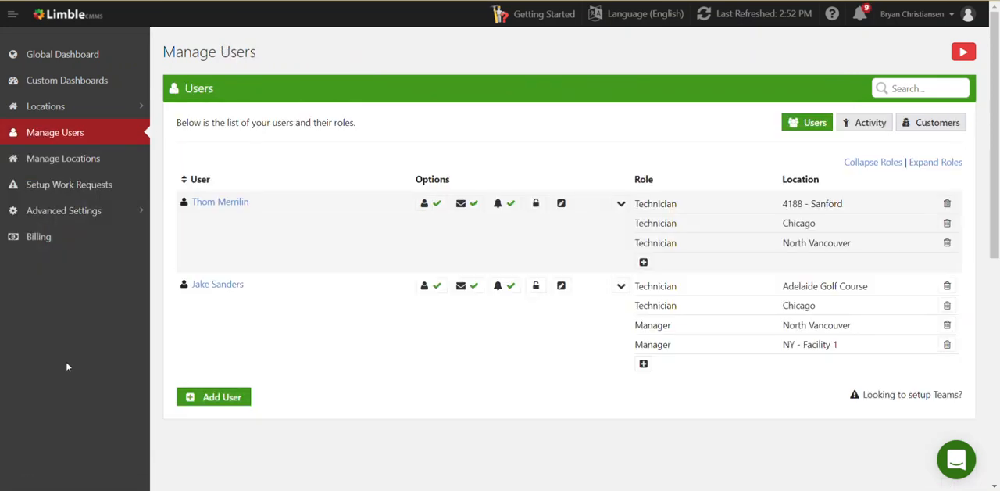
{"action": "mouse_move", "coordinate": [315, 399]}
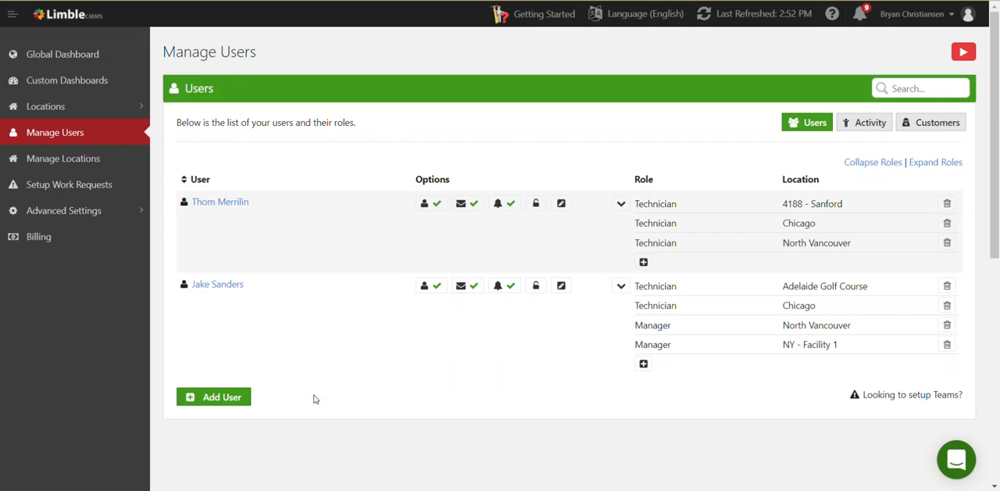
{"action": "mouse_move", "coordinate": [334, 367]}
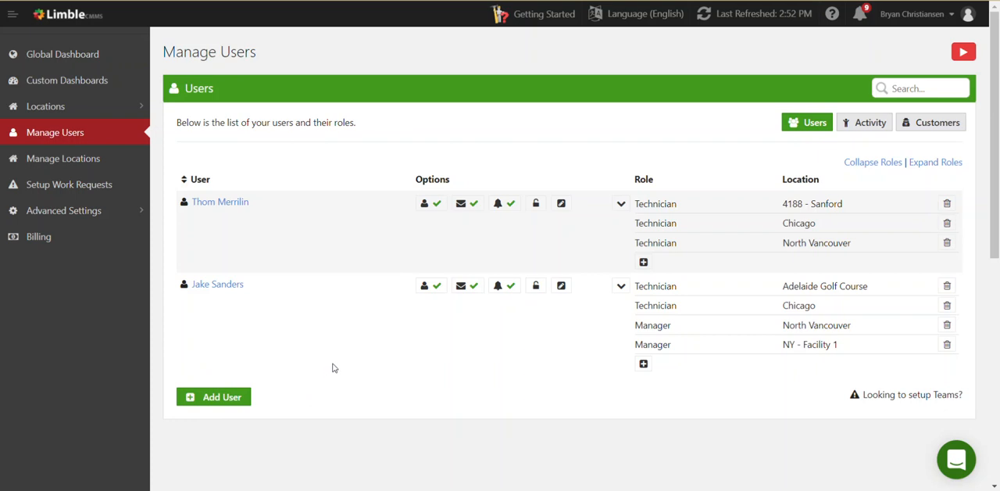